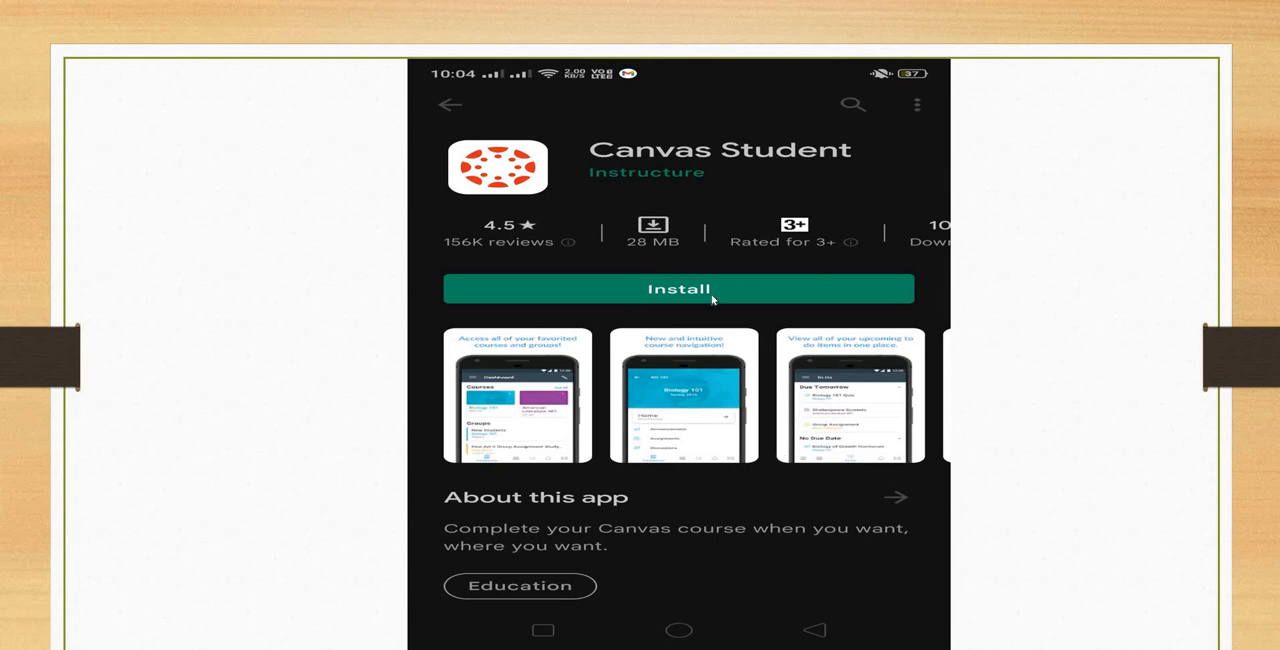
Step: Install Canvas Student from the Play Store and launch it to its welcome screen
click(676, 288)
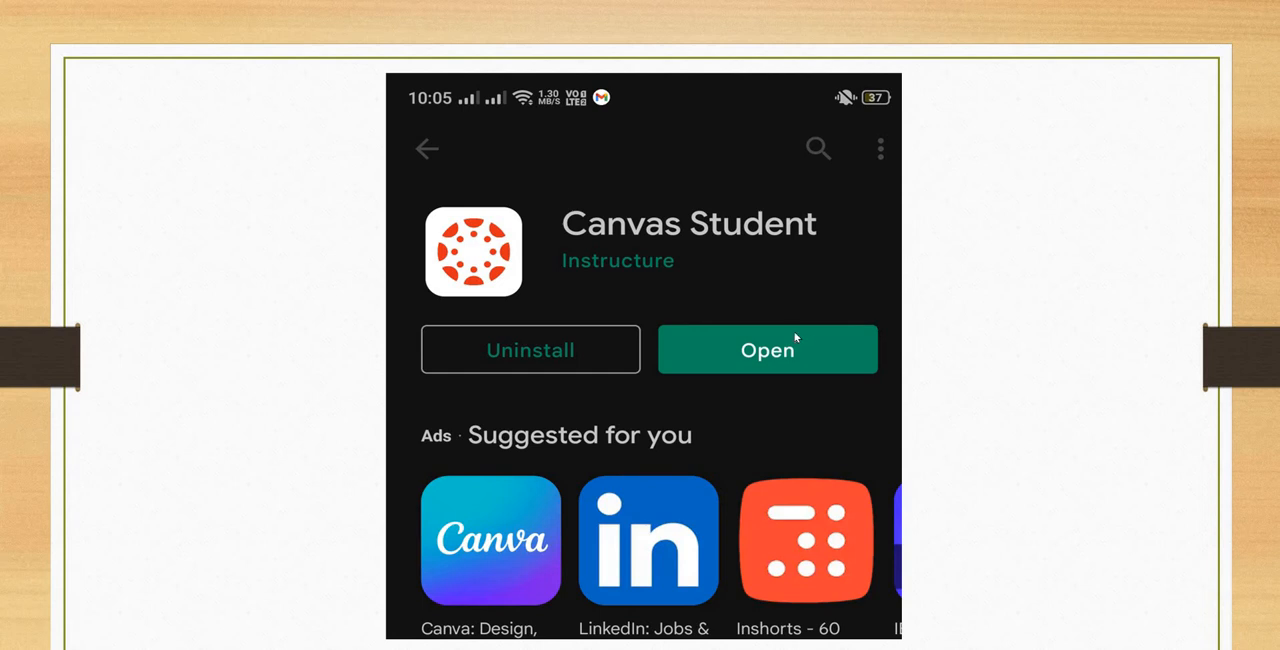
click(768, 348)
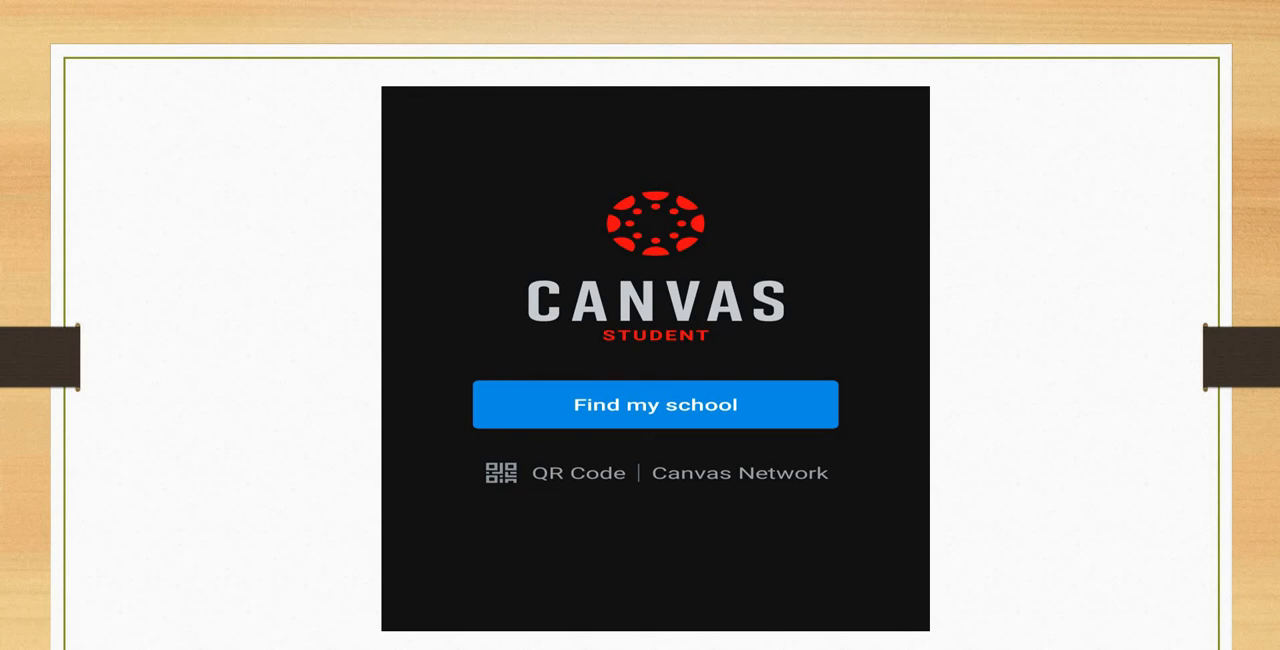
mouse_move(552, 356)
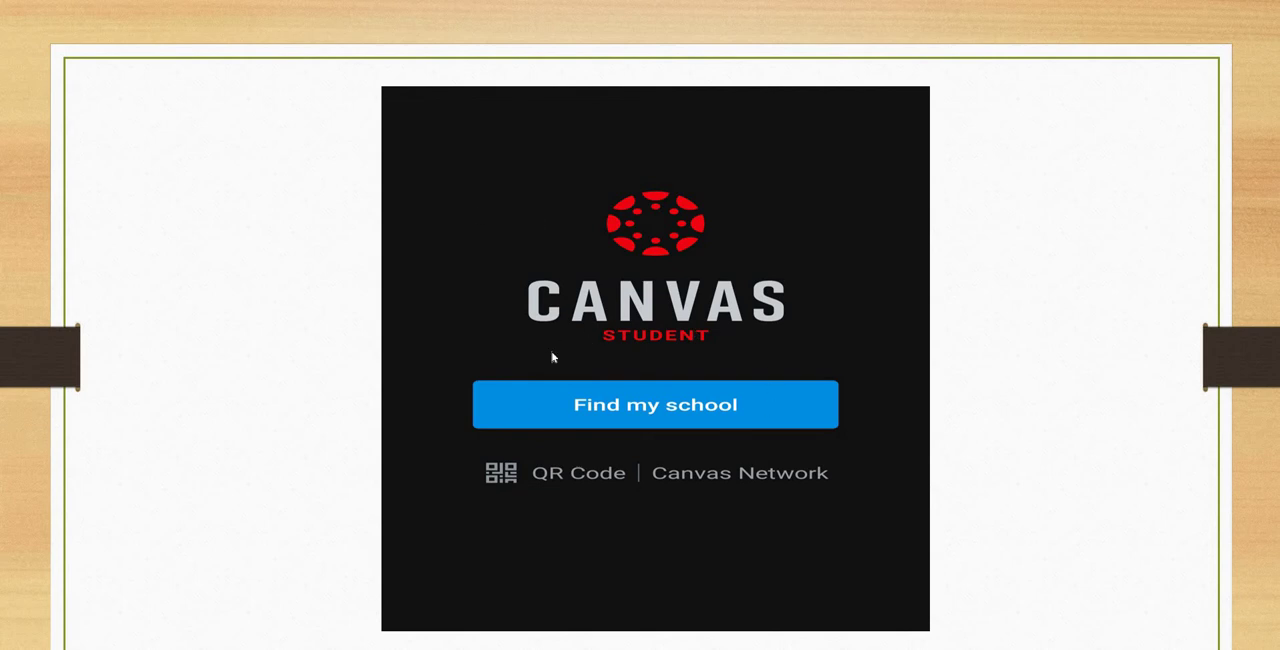
mouse_move(776, 412)
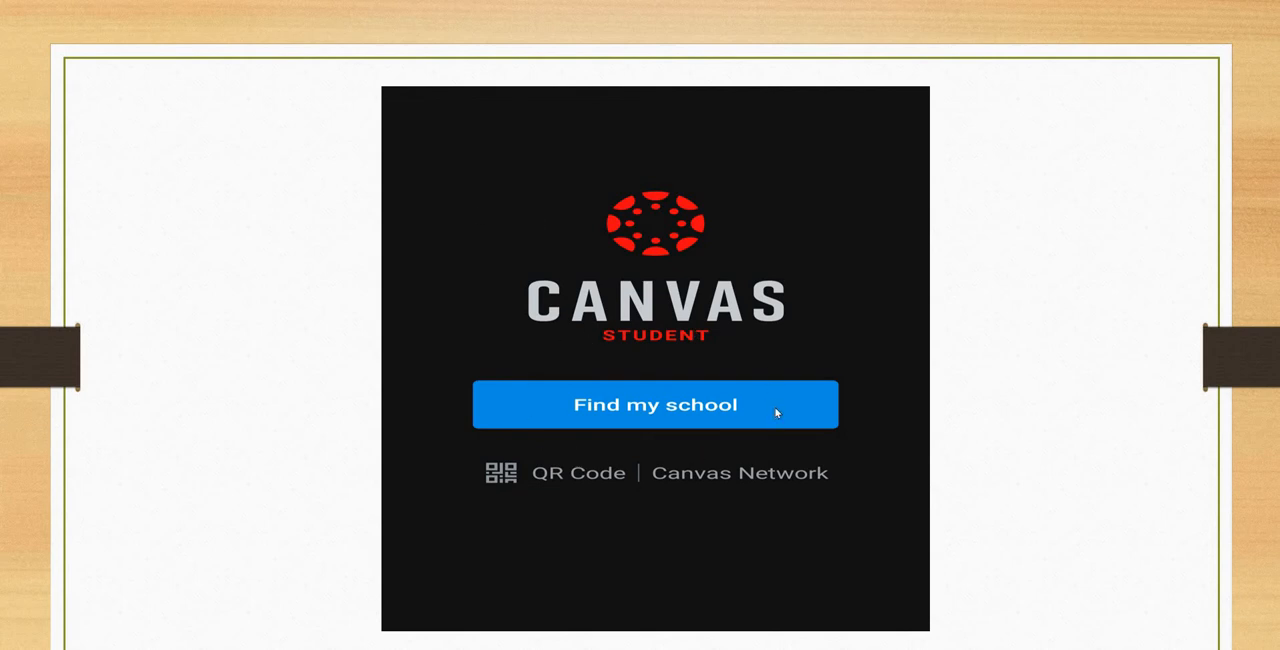
mouse_move(496, 484)
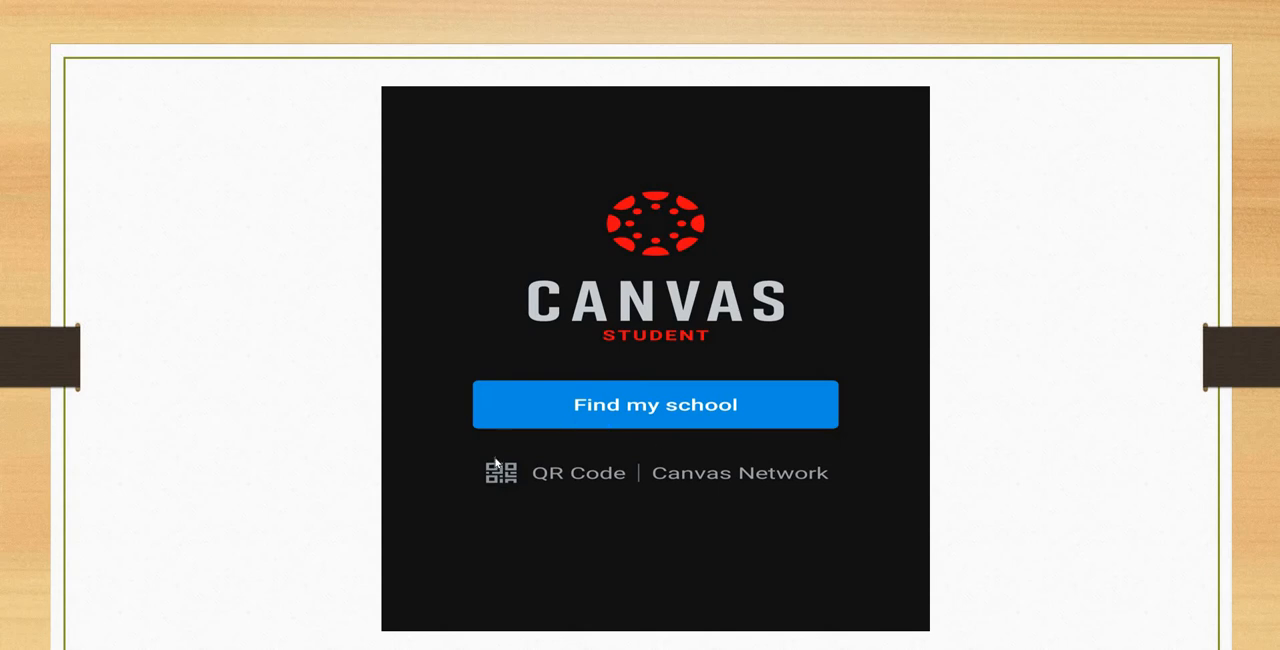
mouse_move(824, 502)
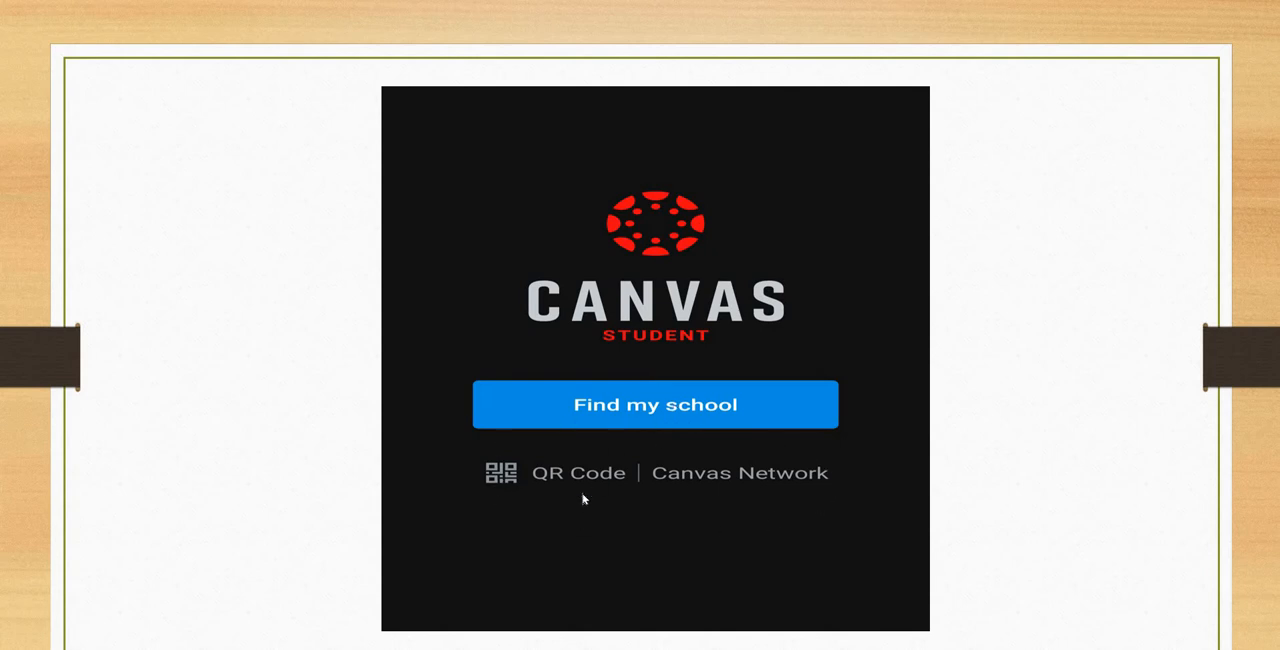
mouse_move(628, 492)
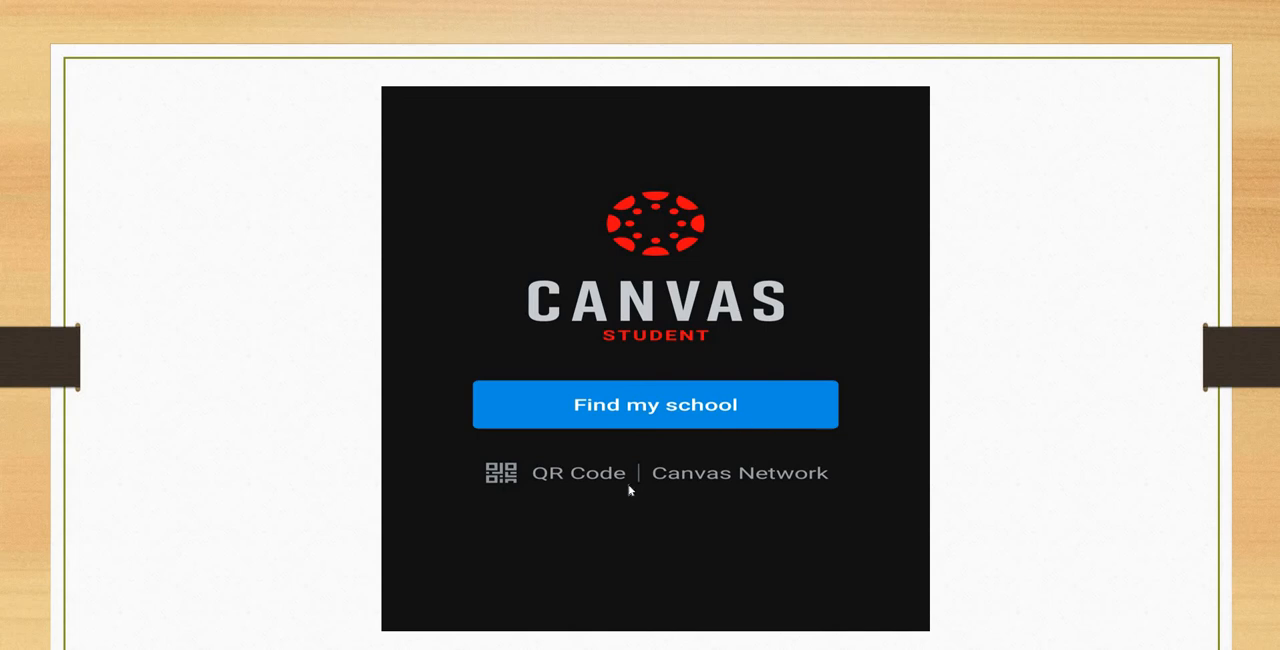
mouse_move(796, 442)
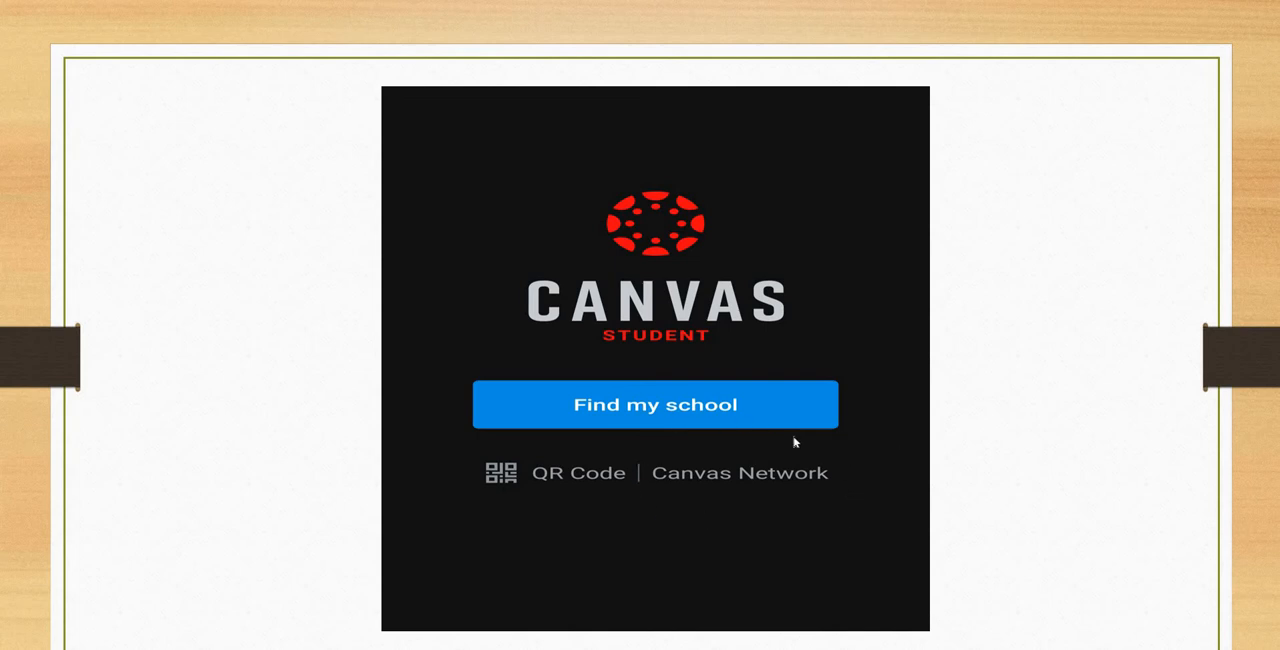
mouse_move(772, 452)
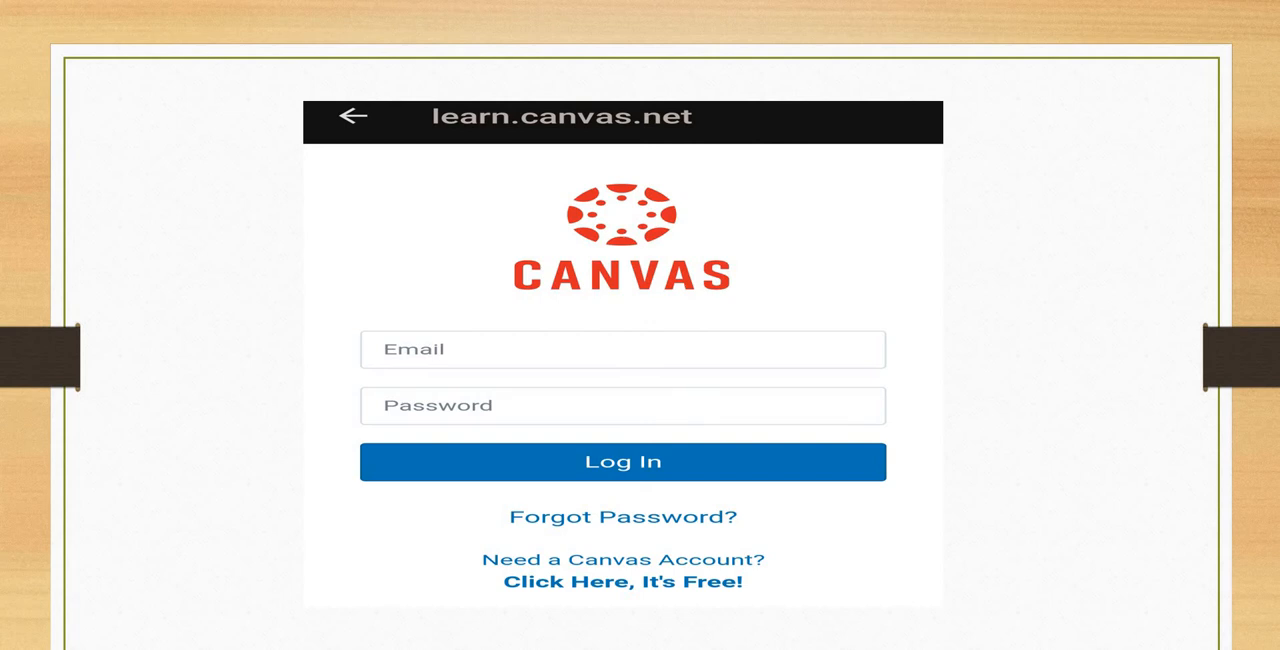
mouse_move(456, 312)
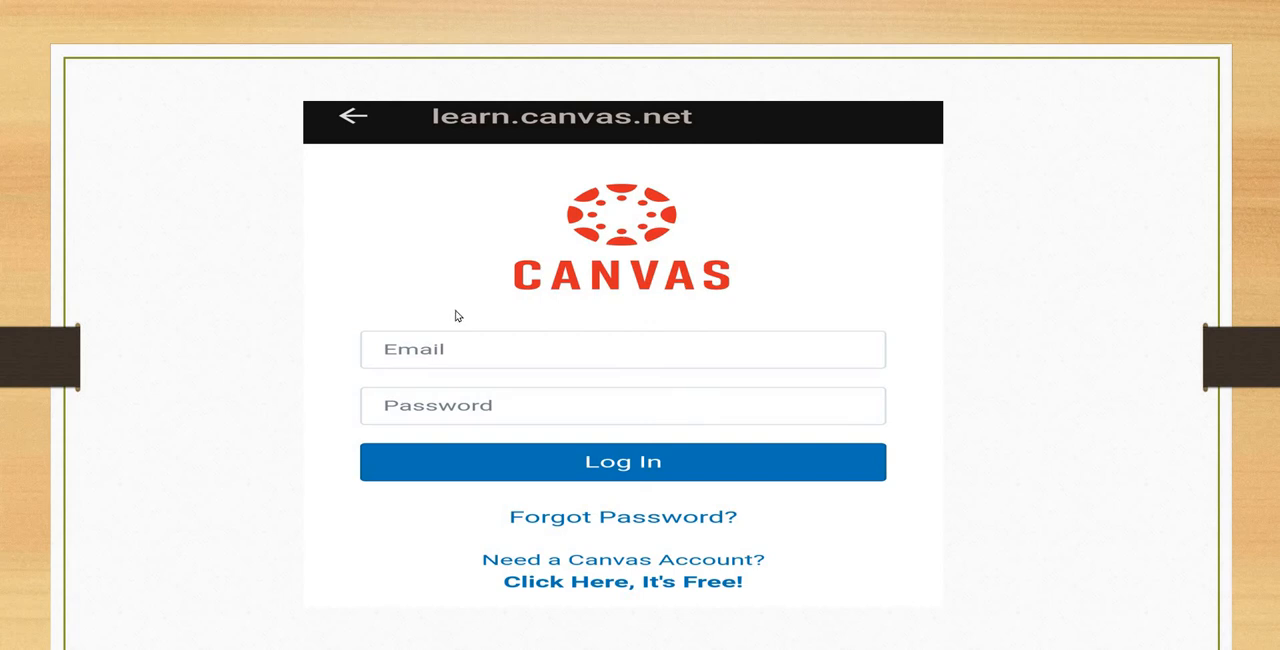
mouse_move(468, 386)
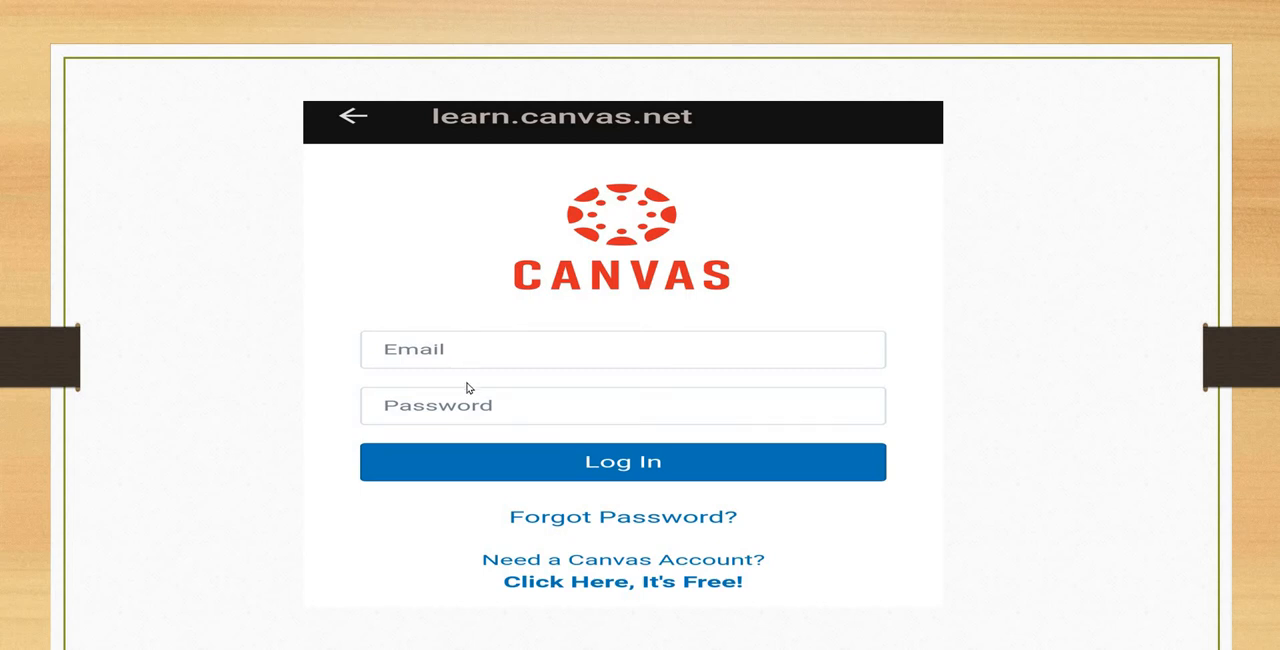
mouse_move(556, 472)
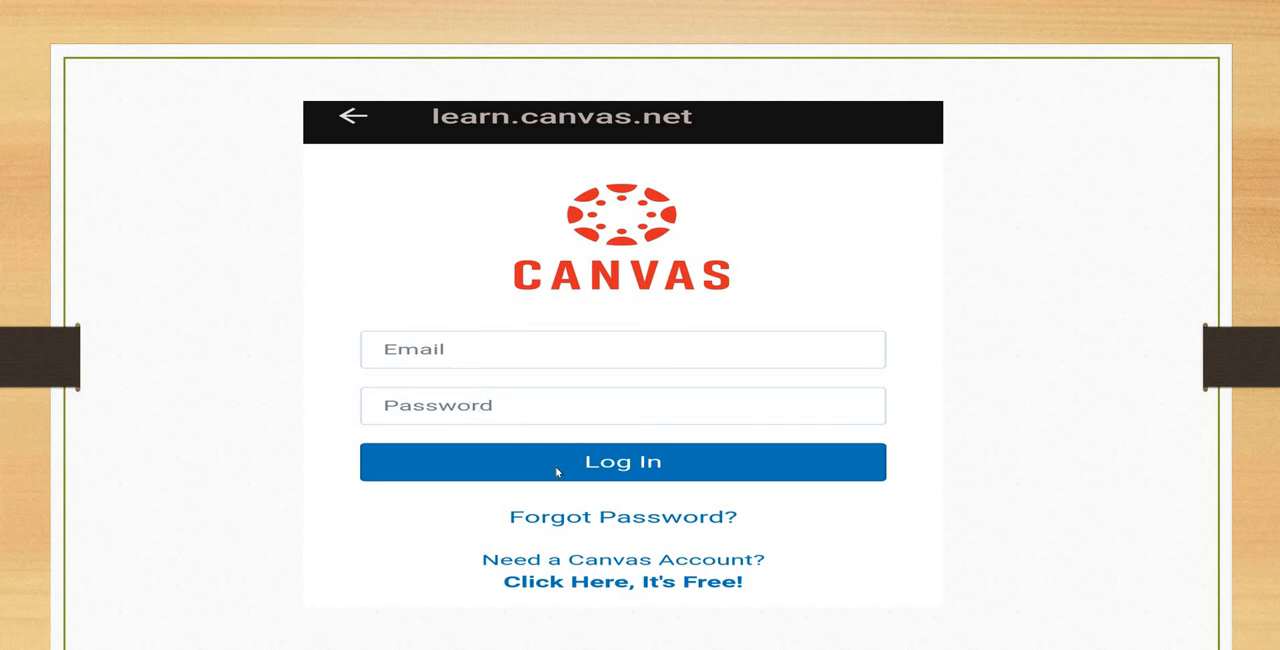
mouse_move(680, 602)
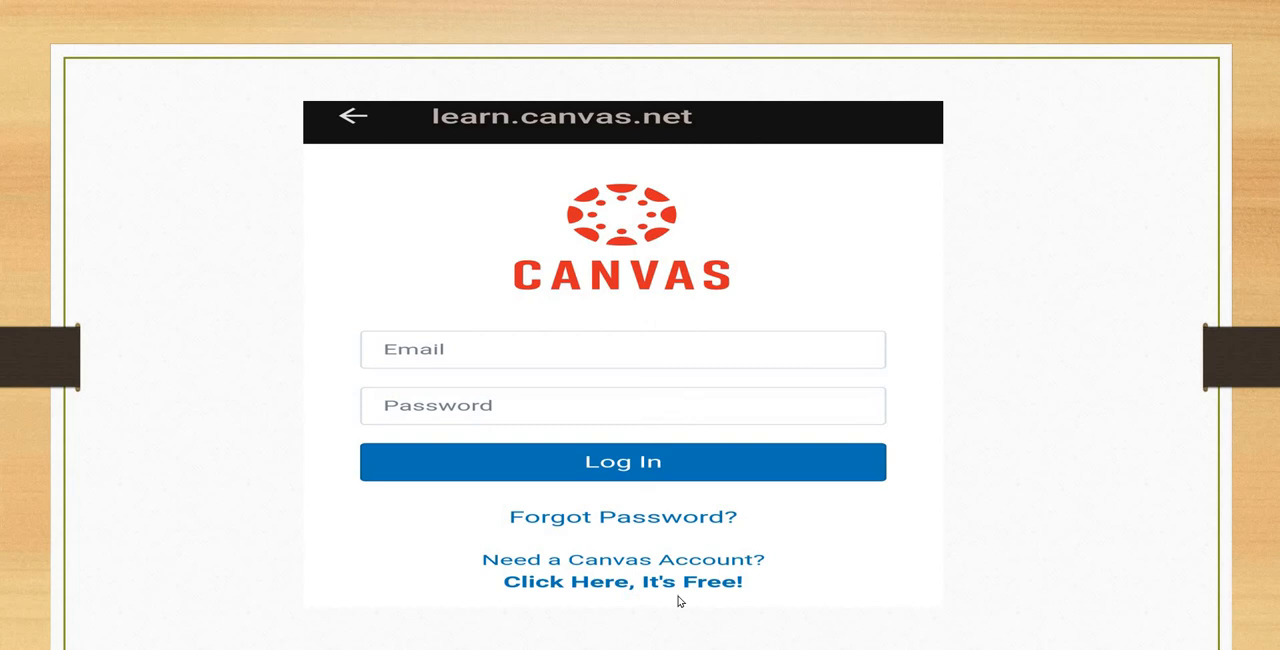
mouse_move(794, 544)
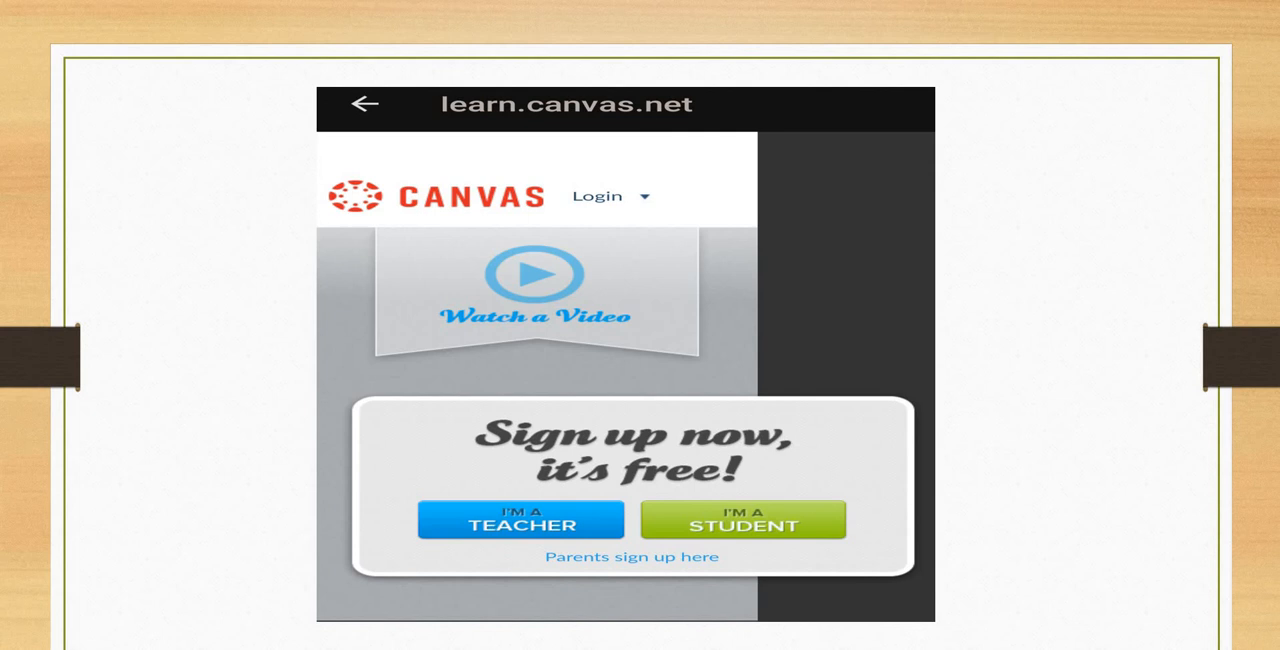
mouse_move(572, 224)
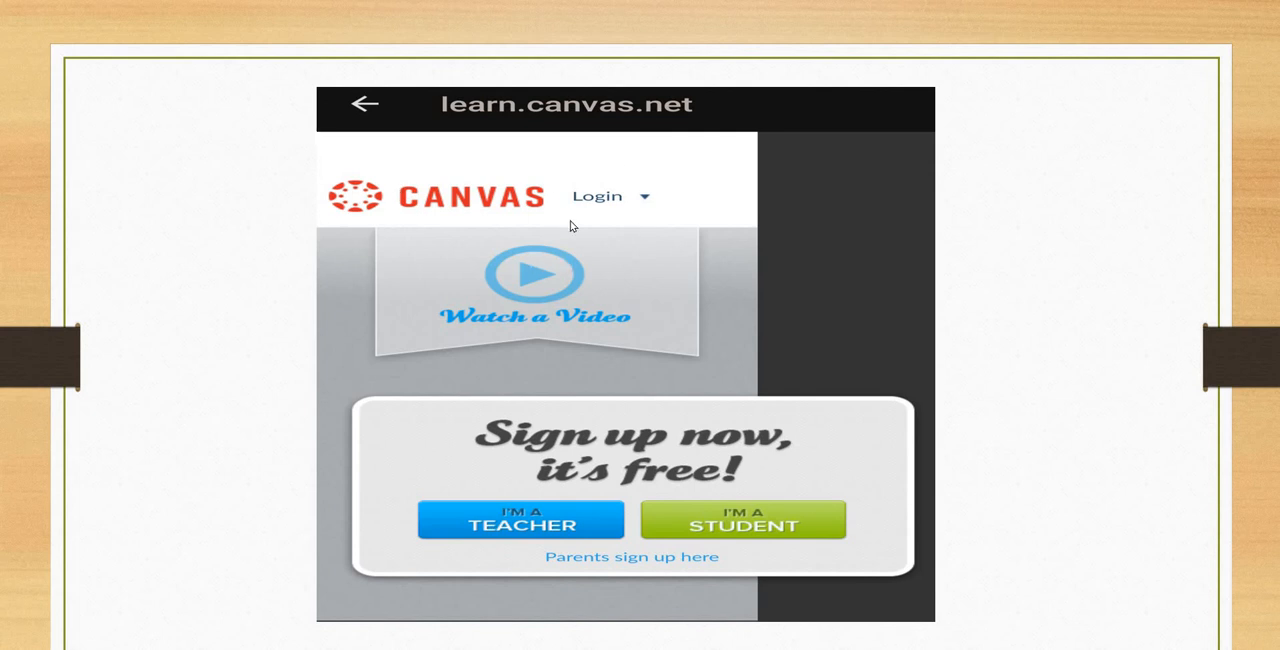
Step: Follow 'Need a Canvas Account?' and choose I'M A STUDENT to reach the Student Signup form
click(596, 196)
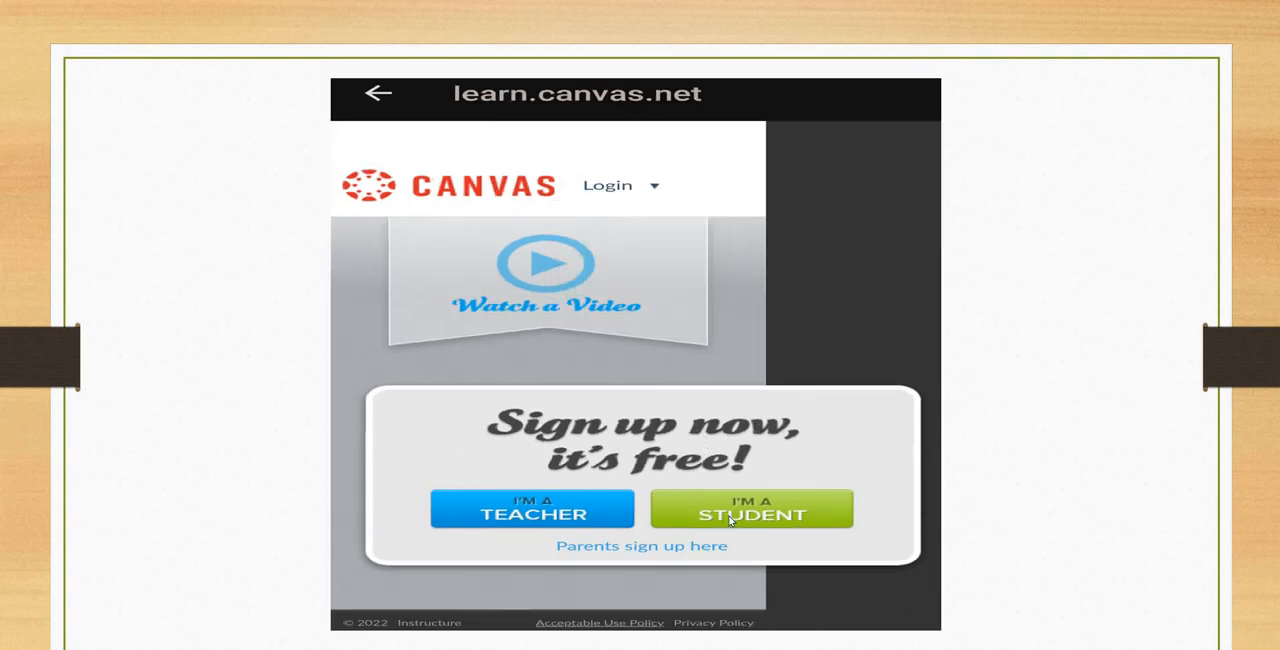
click(750, 510)
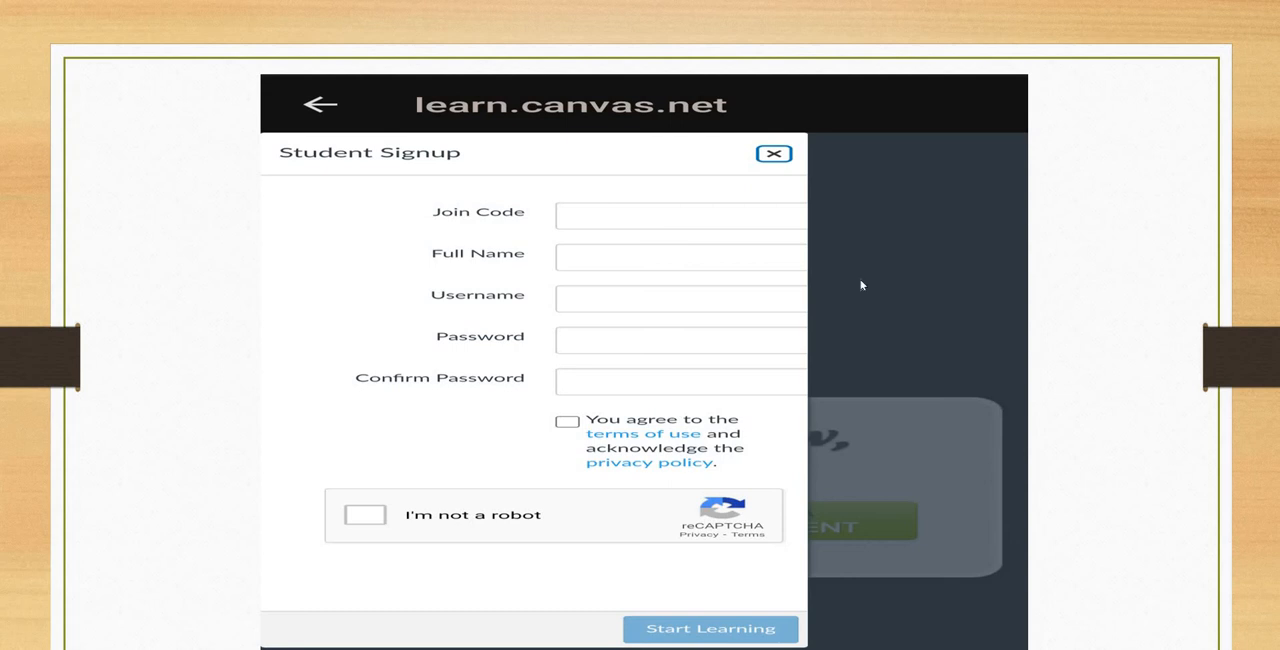
mouse_move(616, 360)
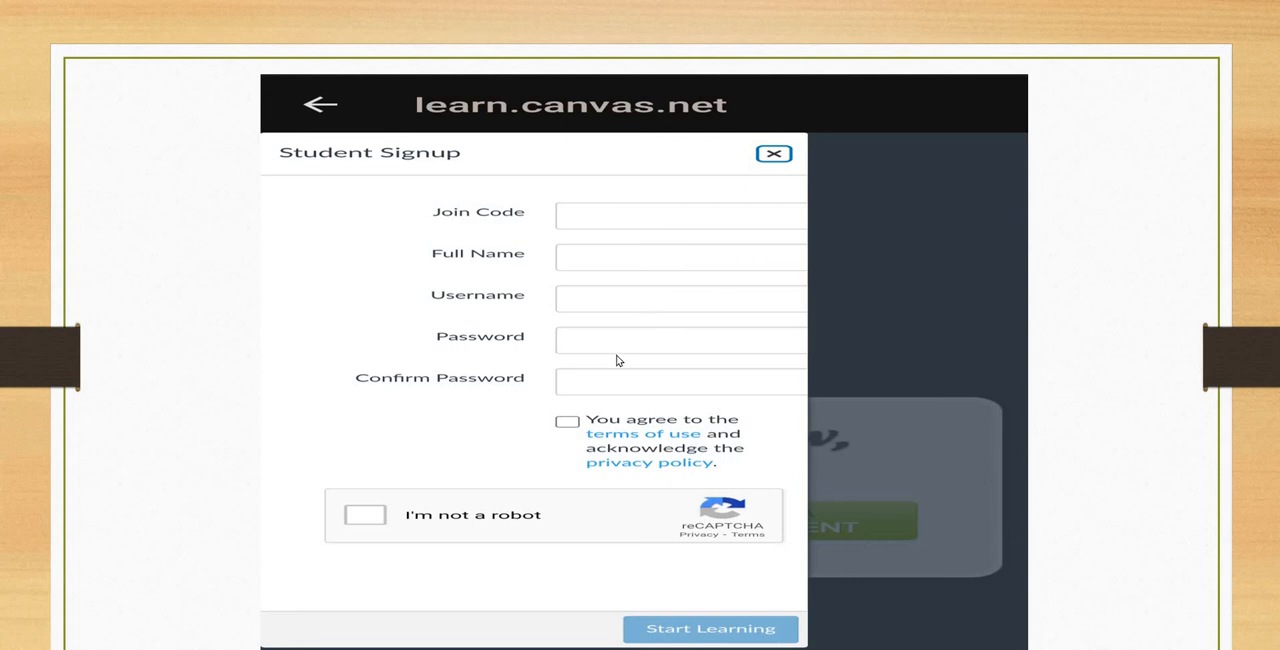
mouse_move(616, 394)
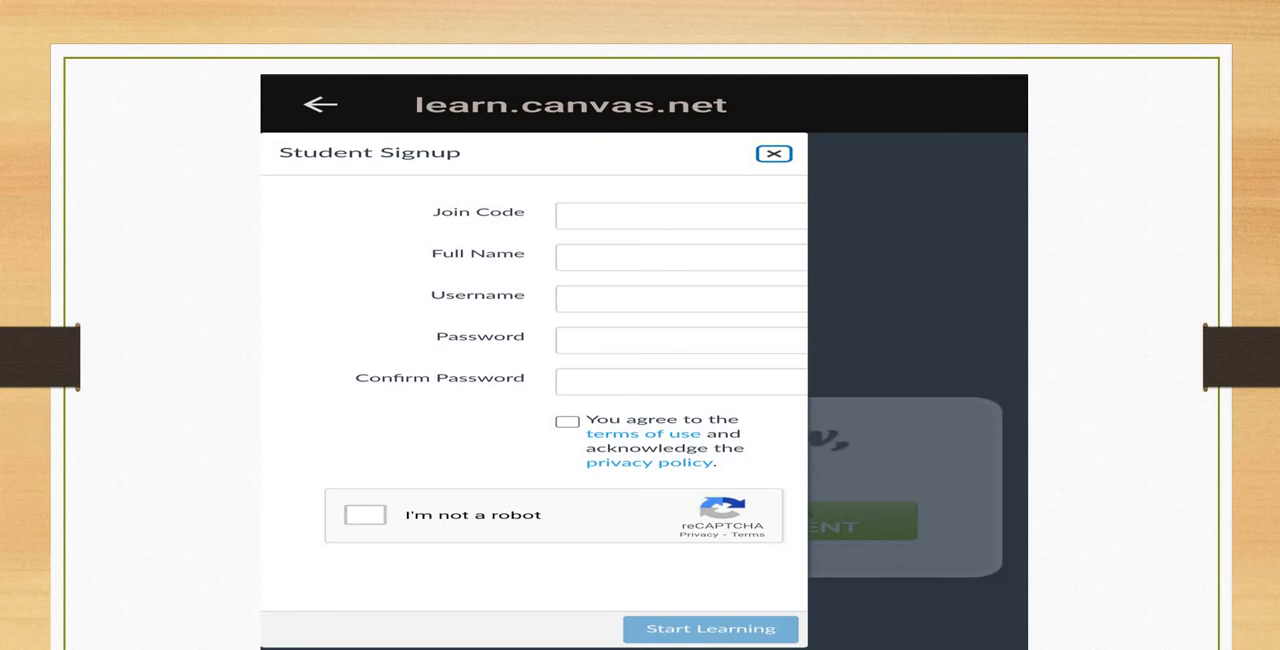
mouse_move(636, 576)
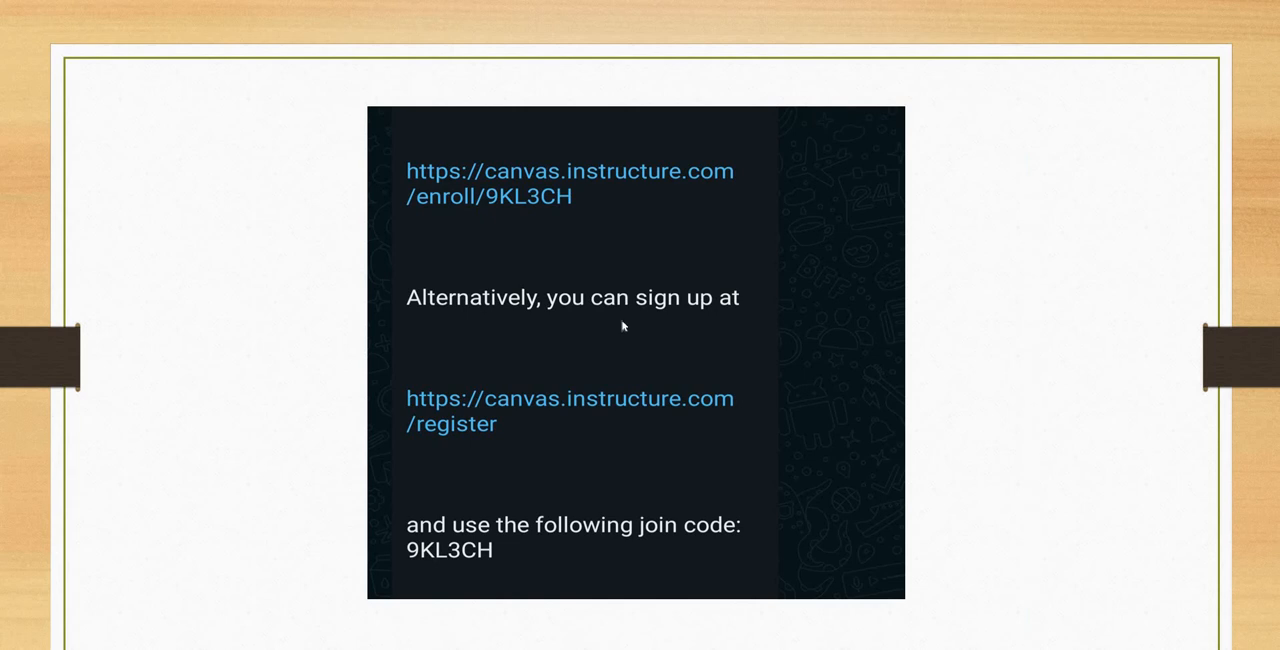
mouse_move(598, 214)
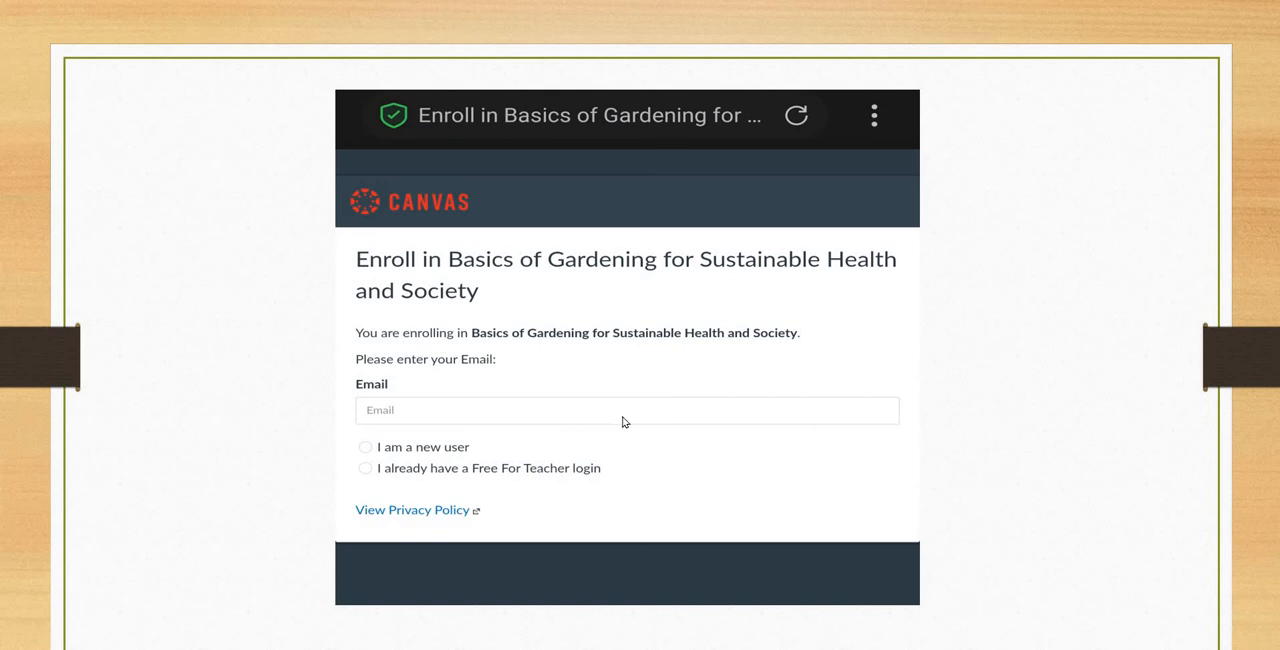
mouse_move(408, 440)
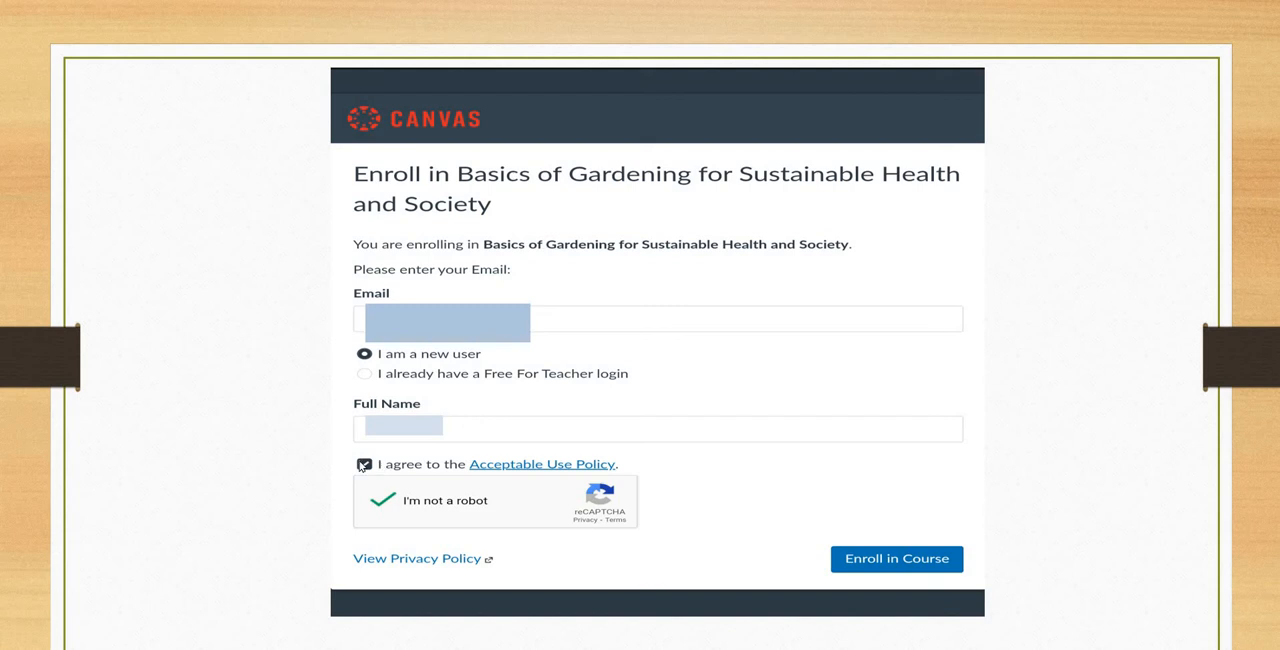
Step: Complete the enrollment form and enroll in Basics of Gardening for Sustainable Health and Society
click(364, 464)
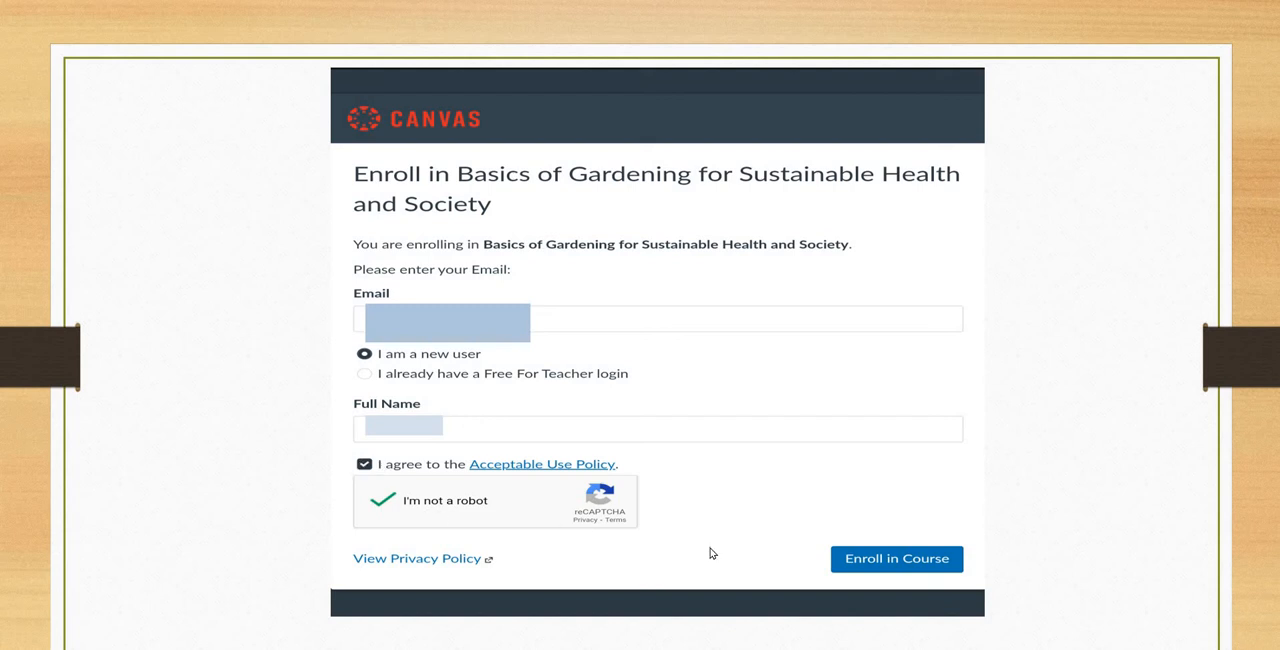
mouse_move(902, 558)
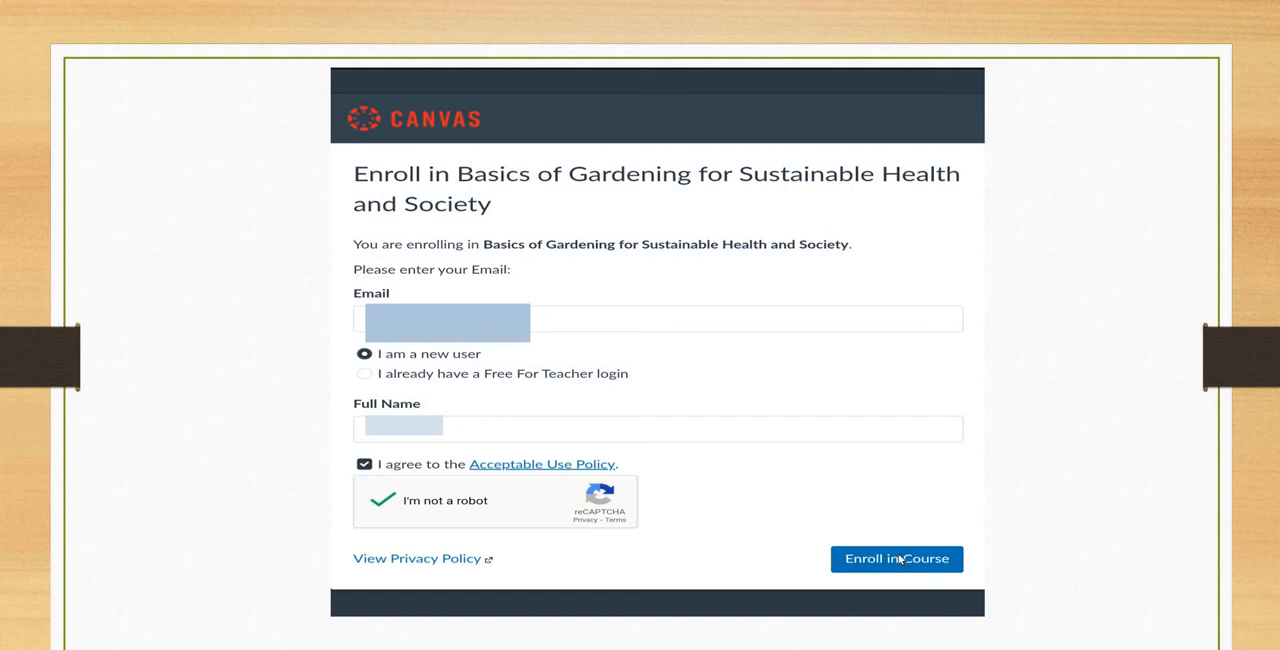
click(896, 558)
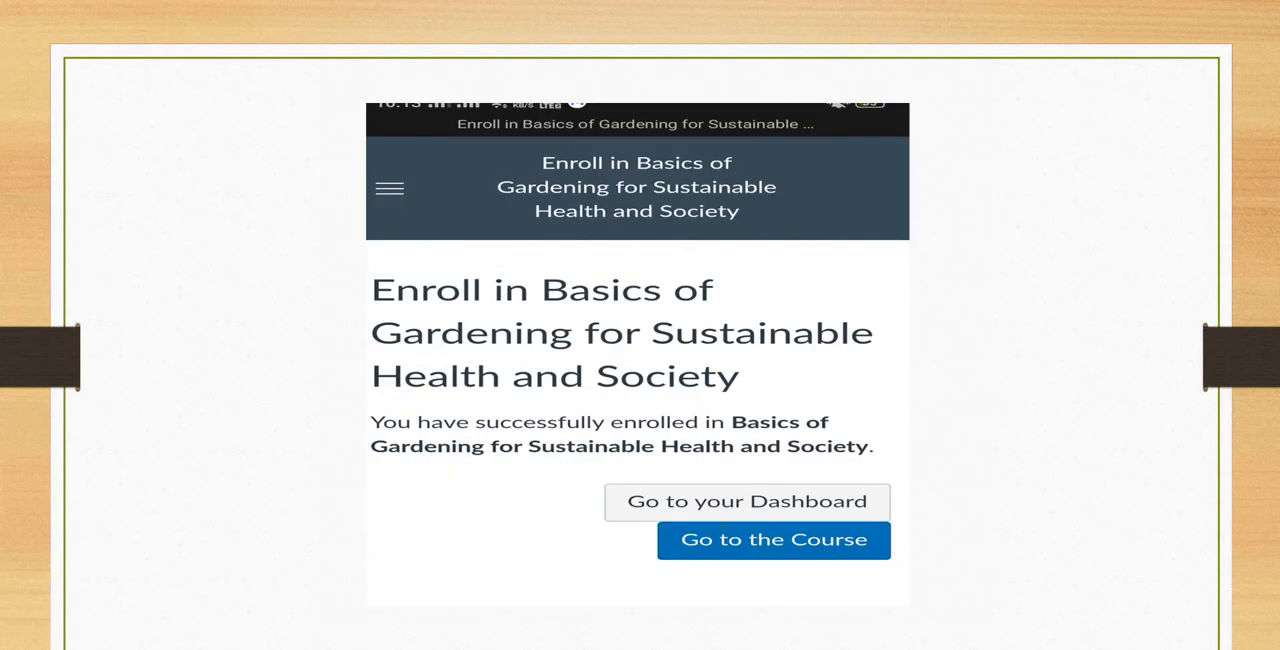
mouse_move(1056, 432)
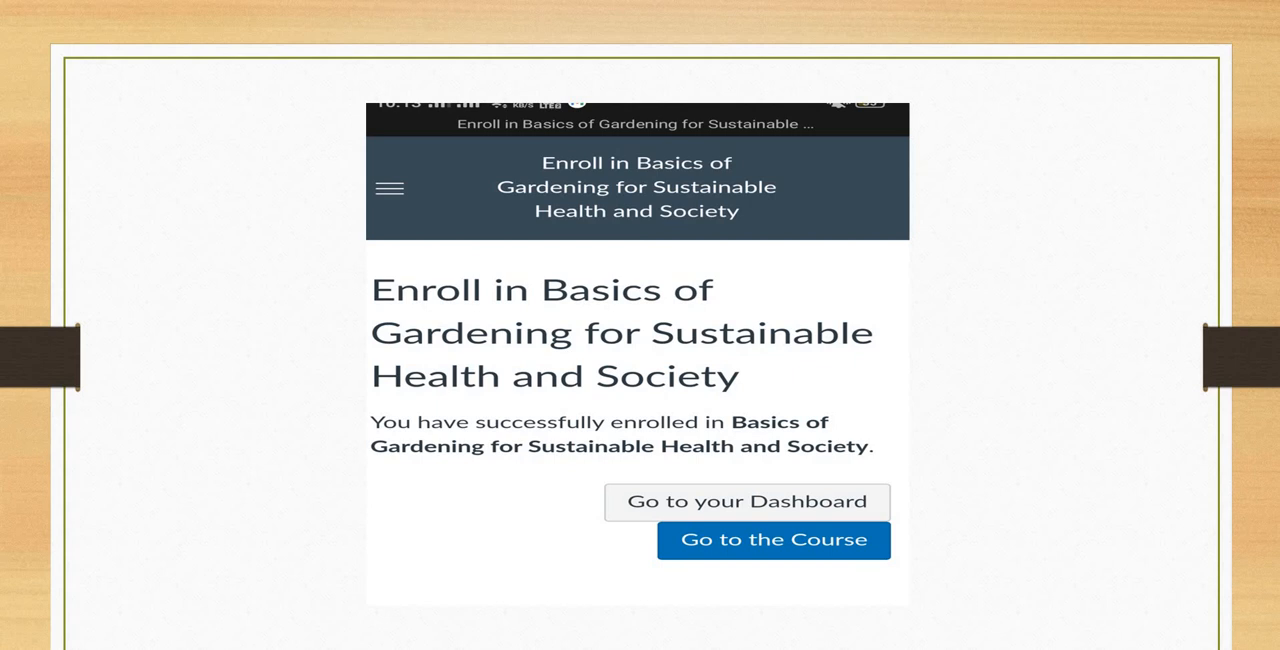
mouse_move(732, 404)
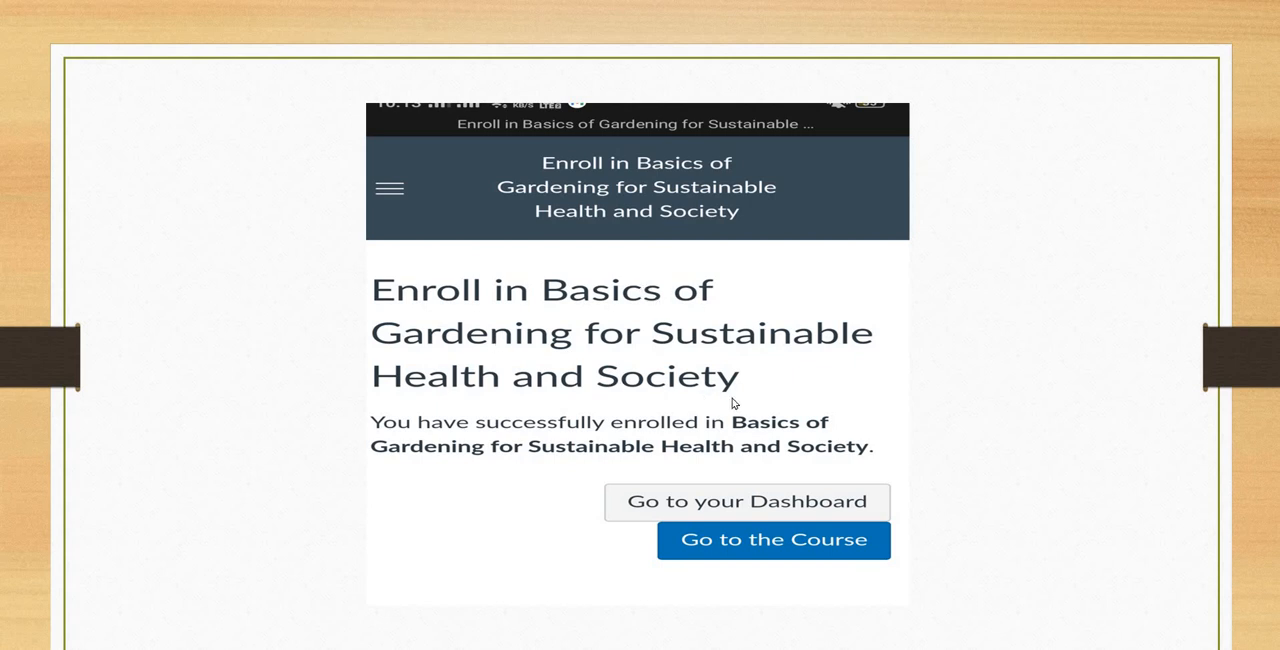
mouse_move(968, 452)
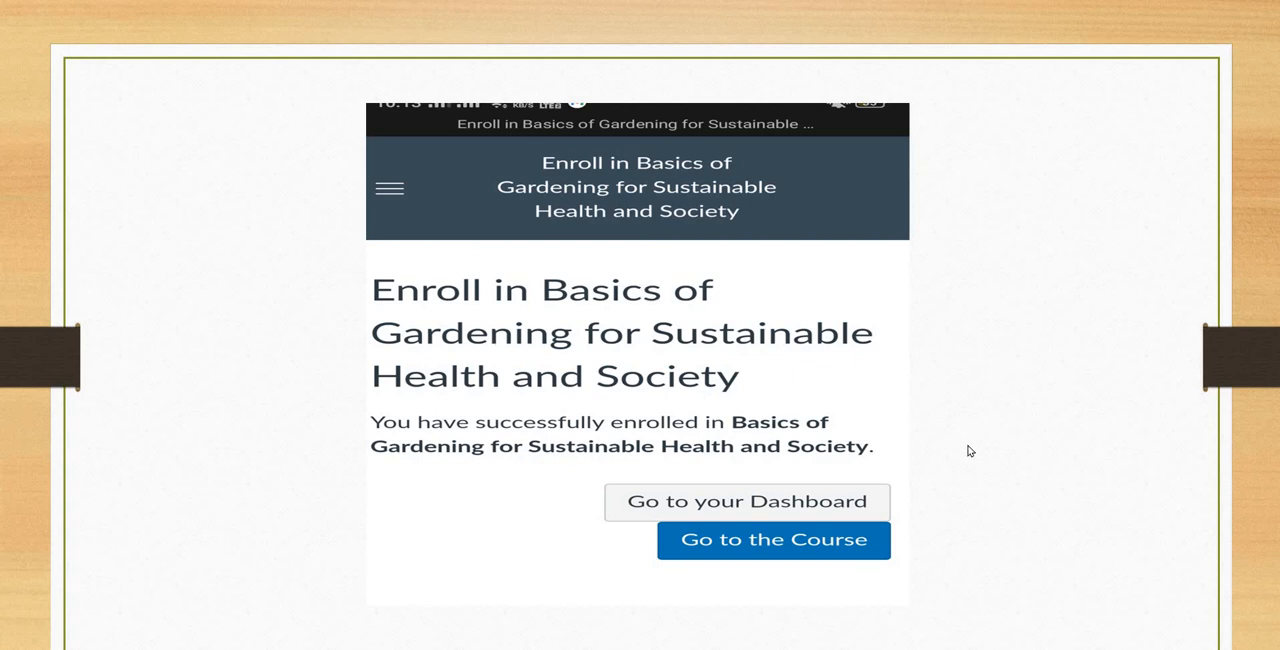
mouse_move(824, 566)
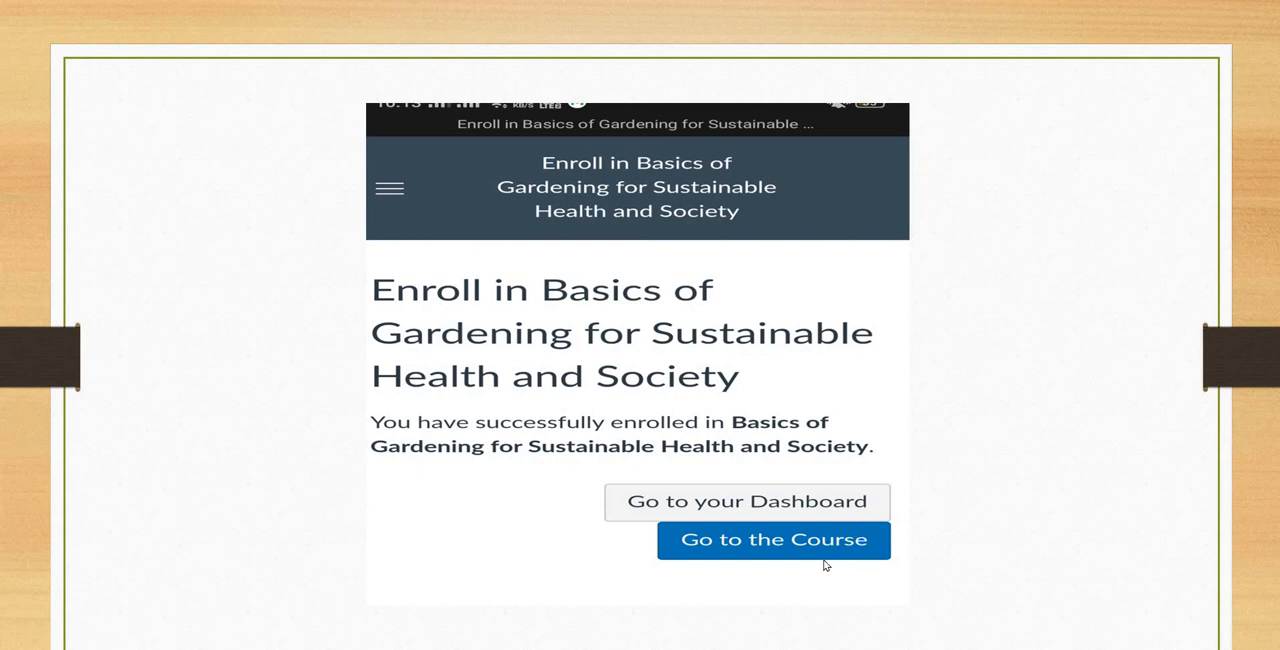
Step: Go to the Course to land on the gardening course page with its MOOC intro video
click(772, 540)
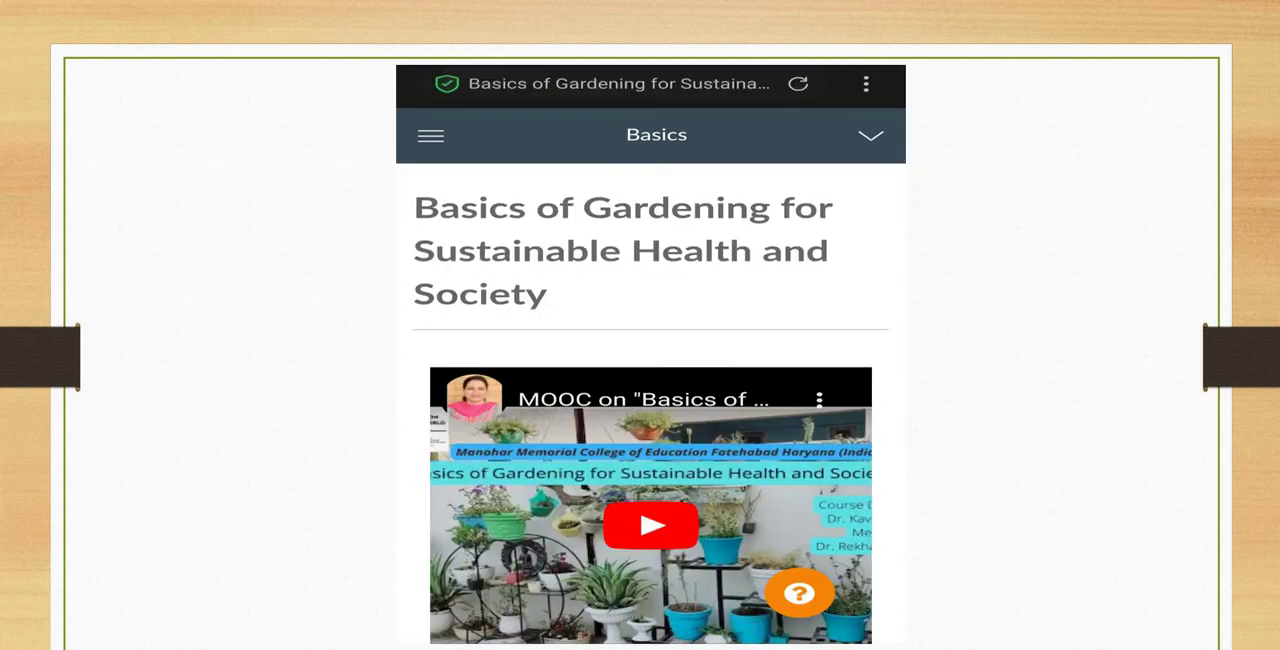
mouse_move(896, 248)
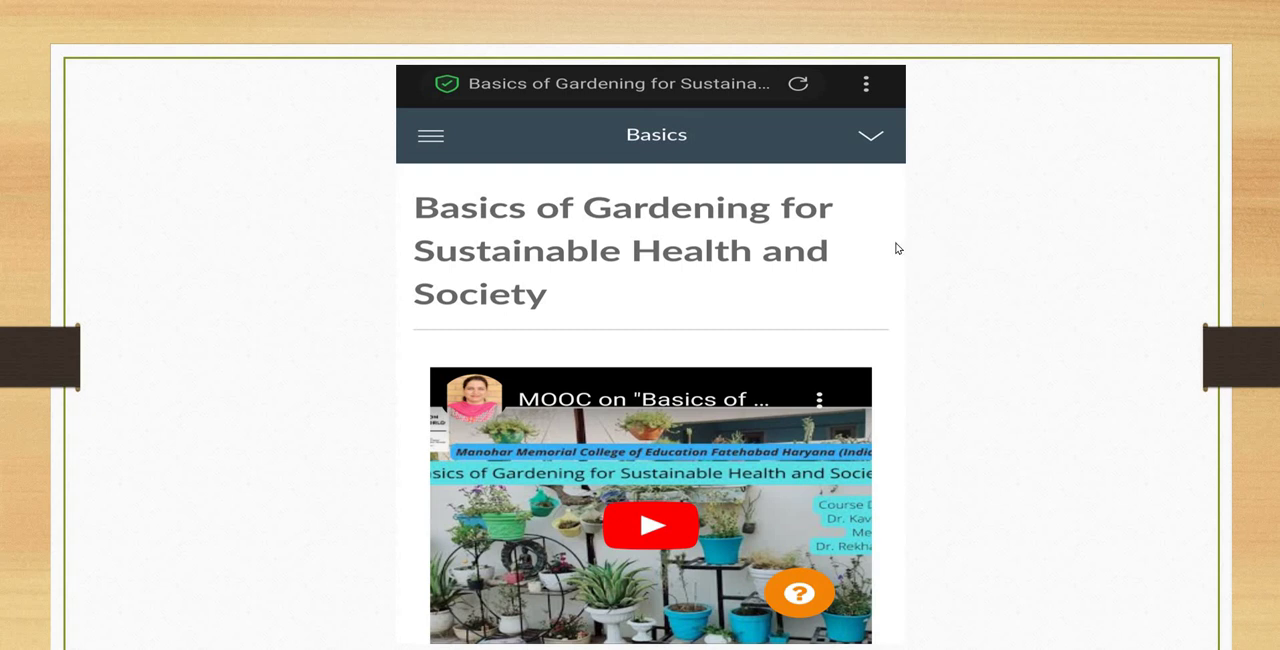
mouse_move(850, 152)
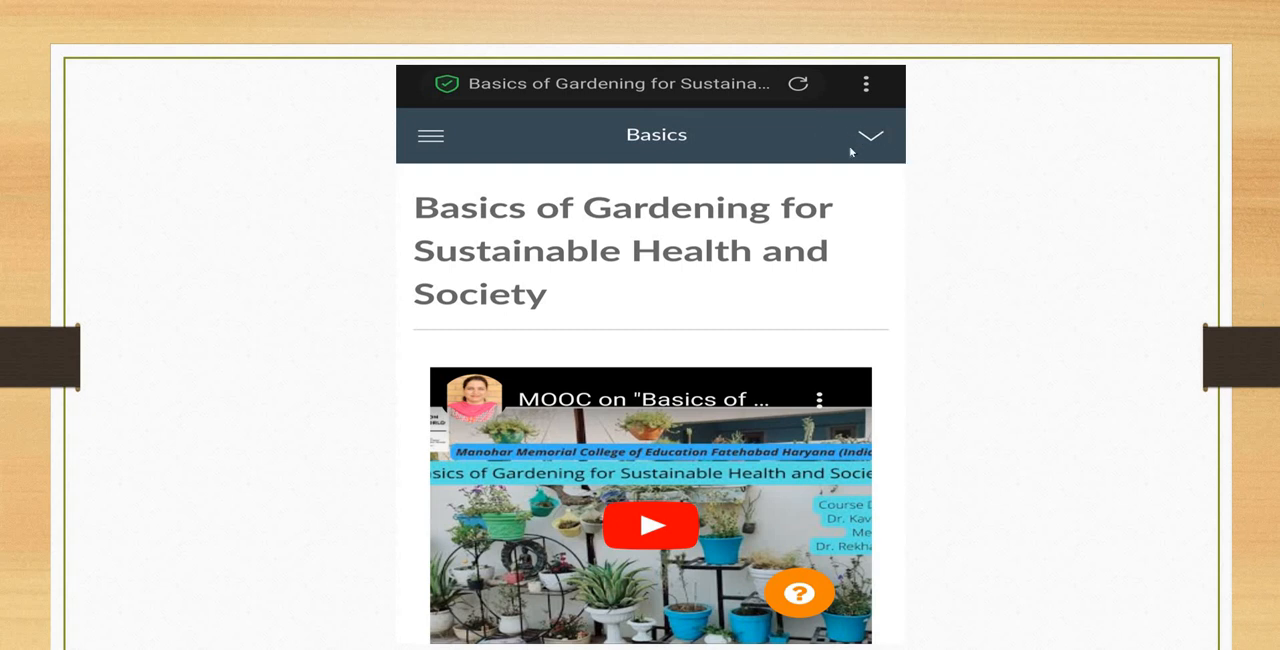
mouse_move(836, 144)
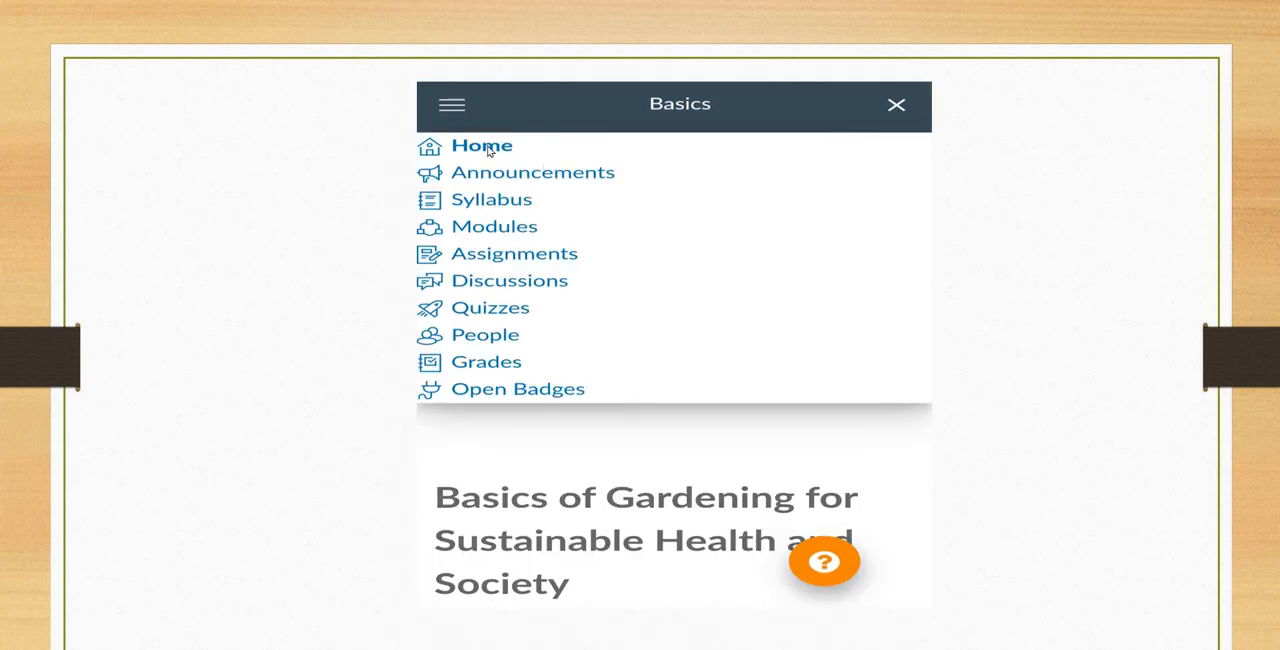
mouse_move(504, 272)
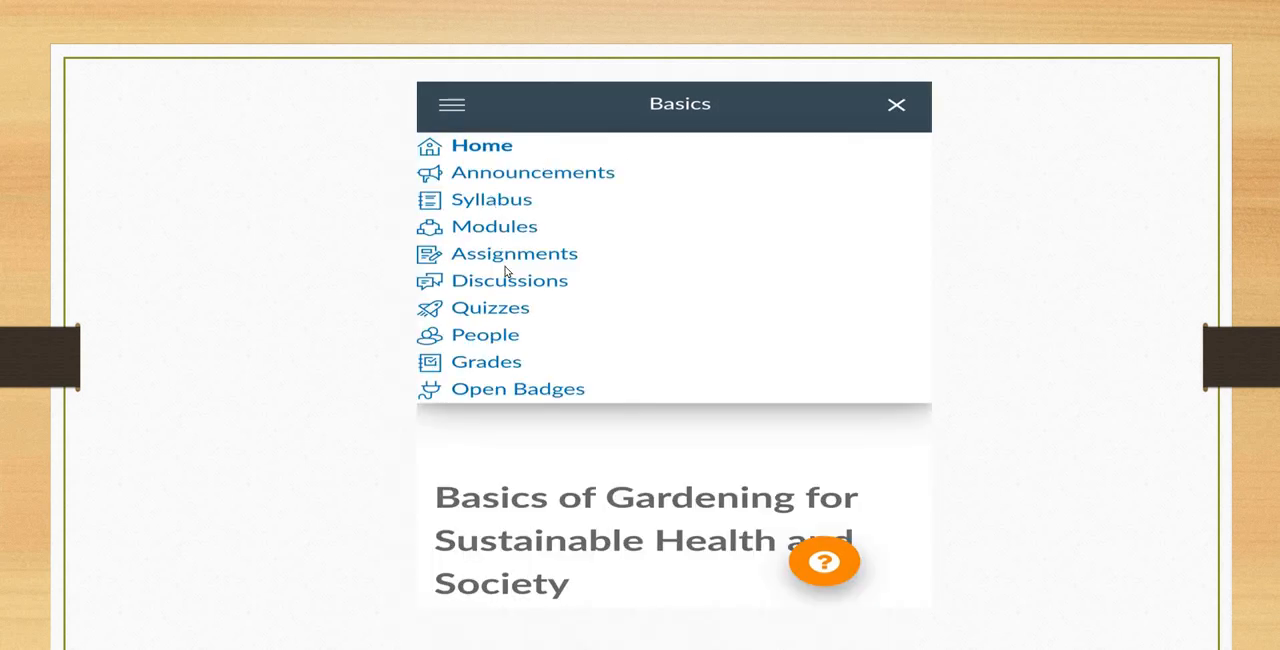
mouse_move(480, 152)
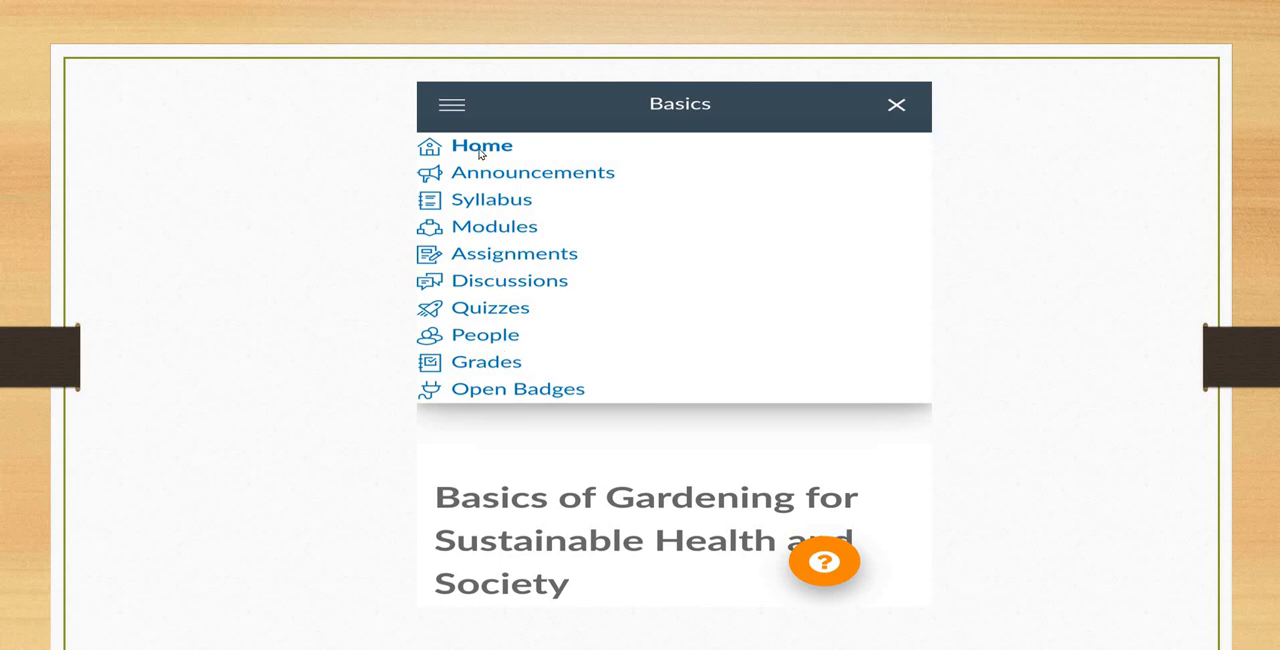
mouse_move(656, 280)
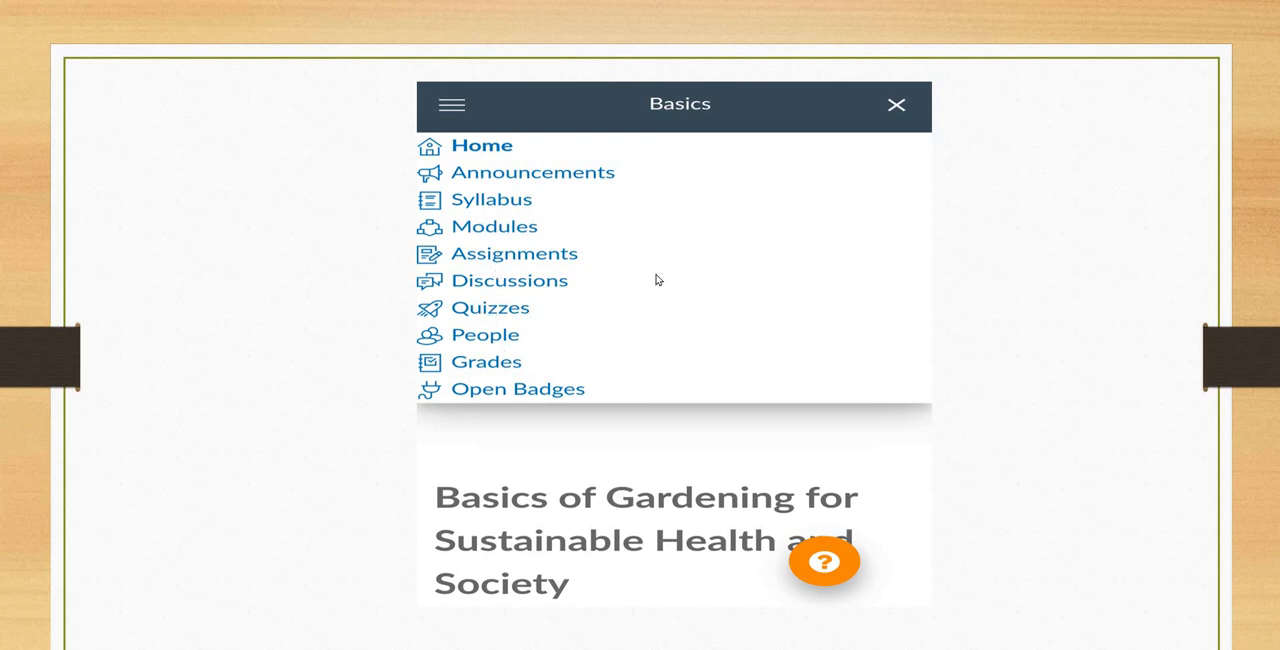
mouse_move(508, 232)
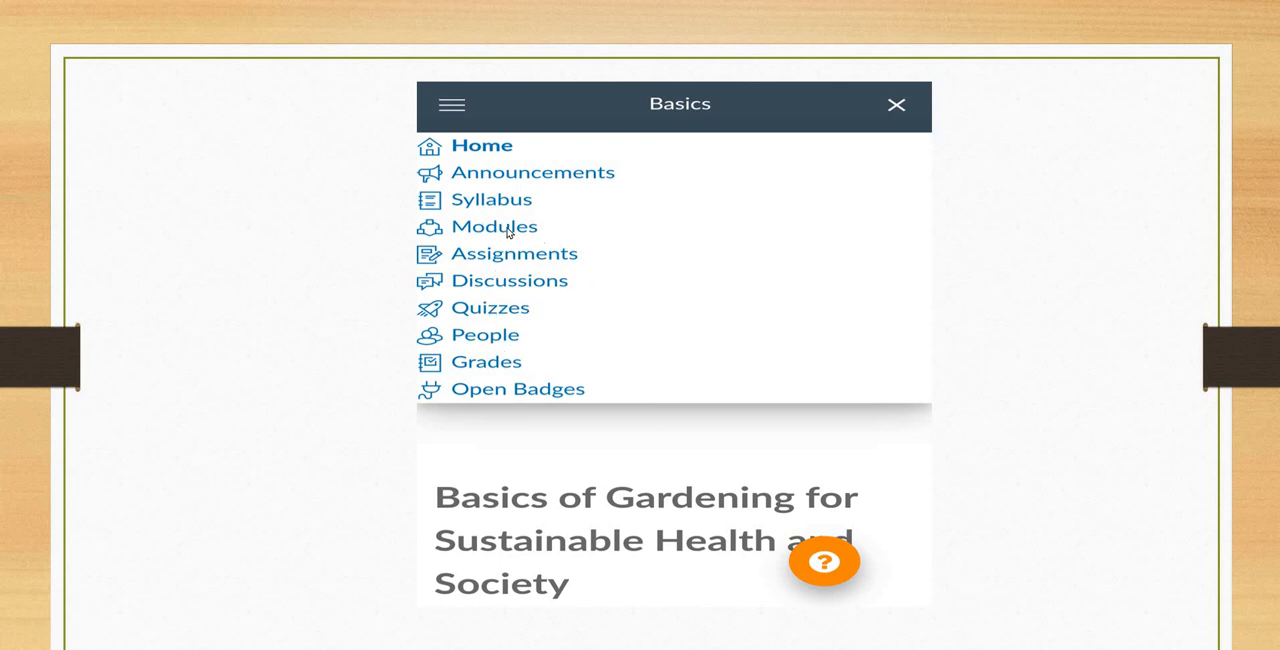